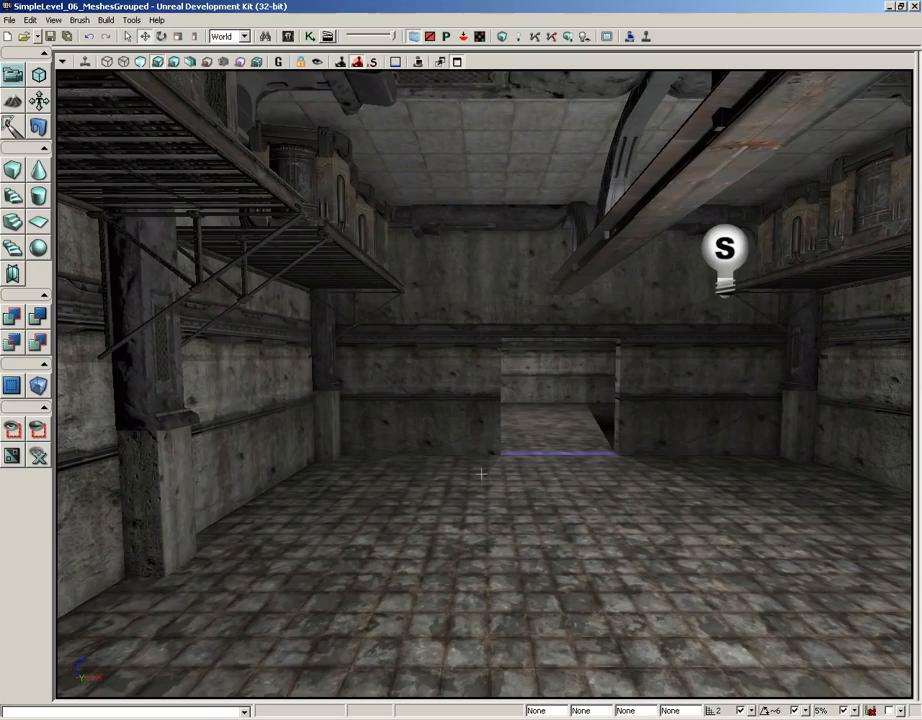
# Fly into the room past the overhead walkways and shelved storage tanks, then open the View menu
pyautogui.moveTo(480, 473); pyautogui.dragTo(412, 278)
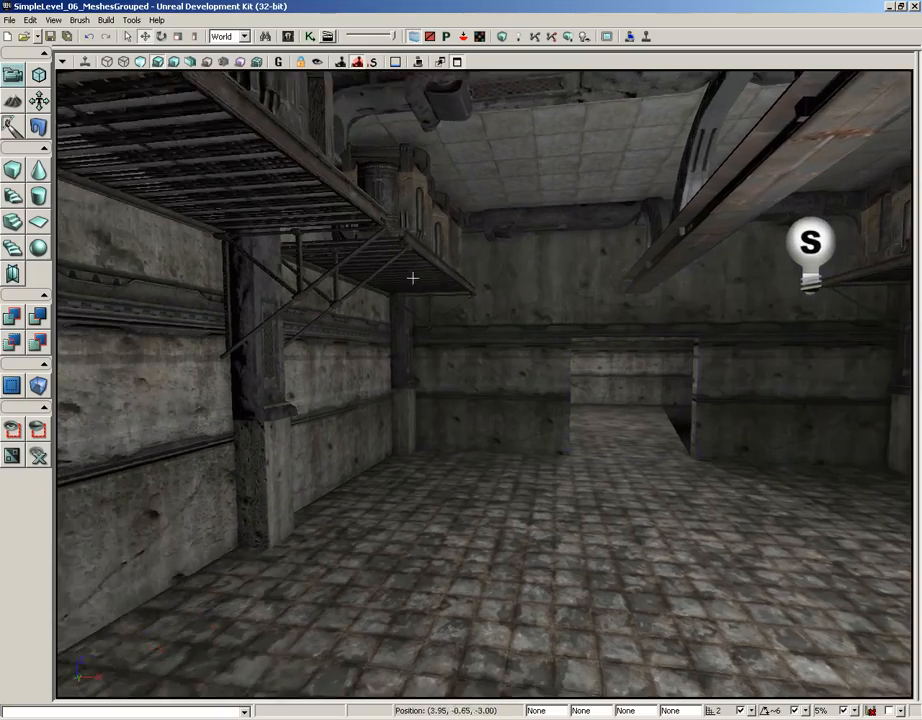
pyautogui.moveTo(410, 280); pyautogui.dragTo(400, 208)
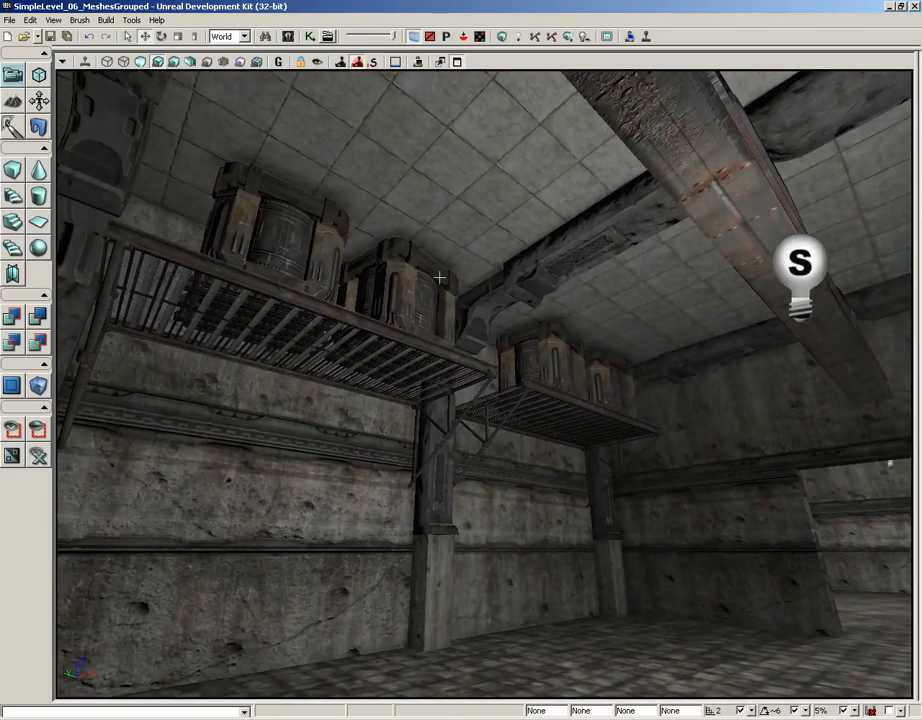
pyautogui.moveTo(440, 278); pyautogui.dragTo(155, 237)
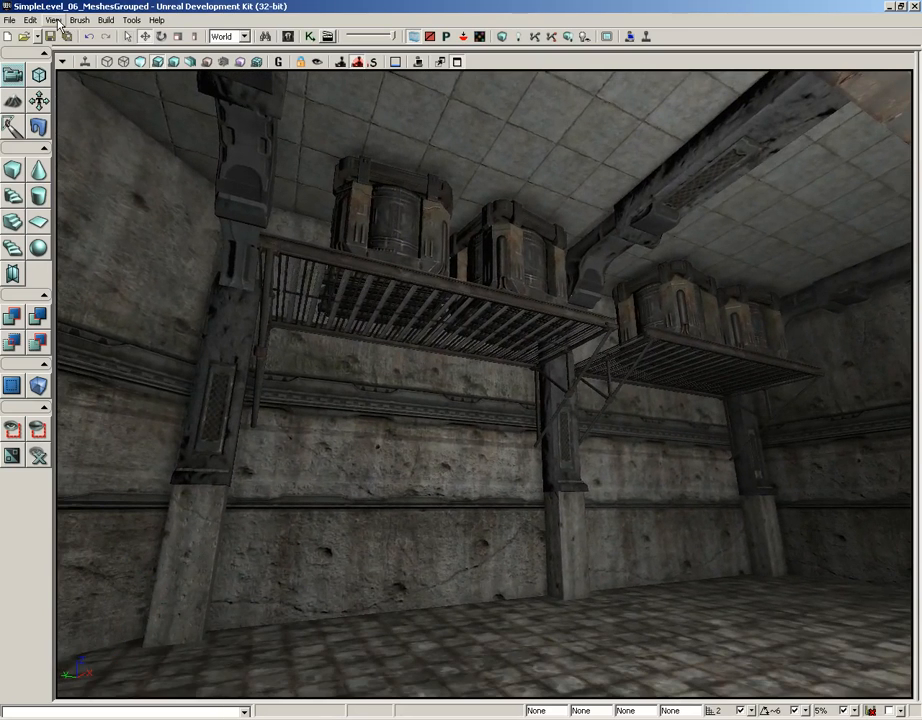
pyautogui.click(53, 20)
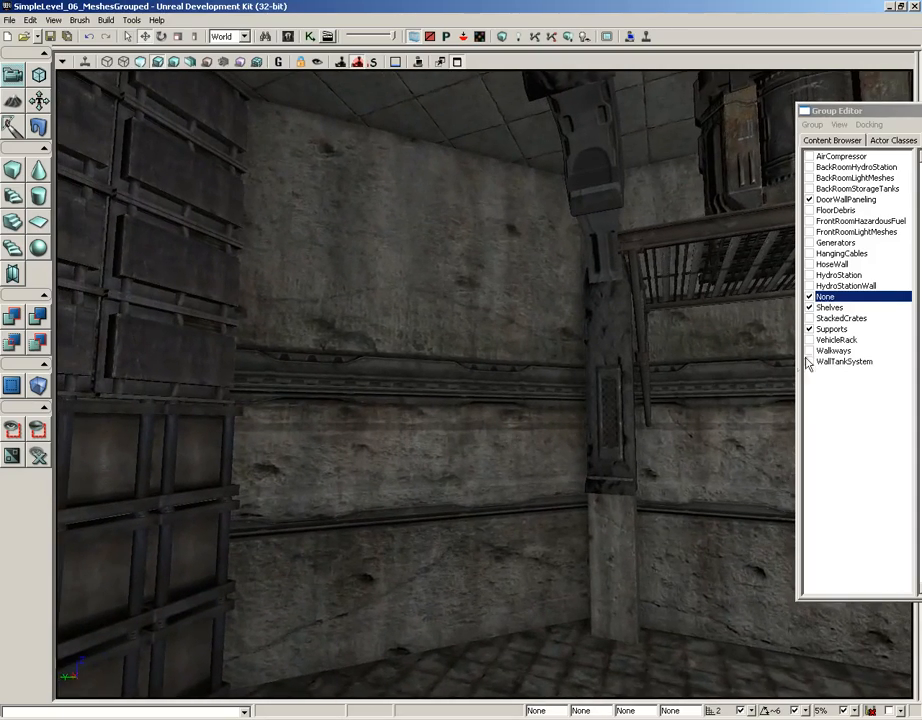
# Tick WallTankSystem in the Group Editor and inspect the wall tanks in the viewport
pyautogui.click(810, 361)
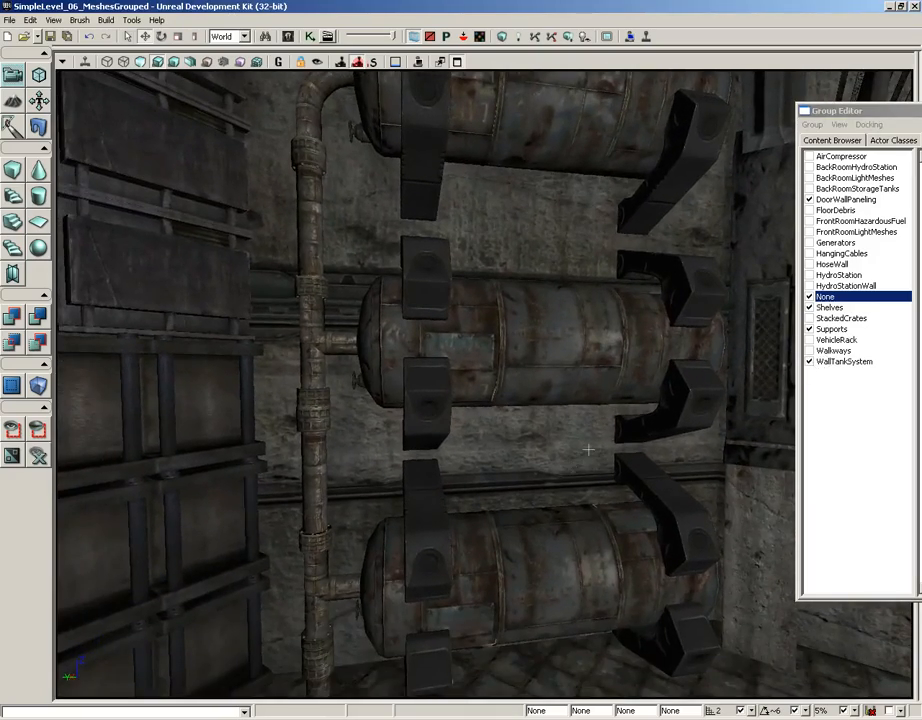
pyautogui.click(530, 580)
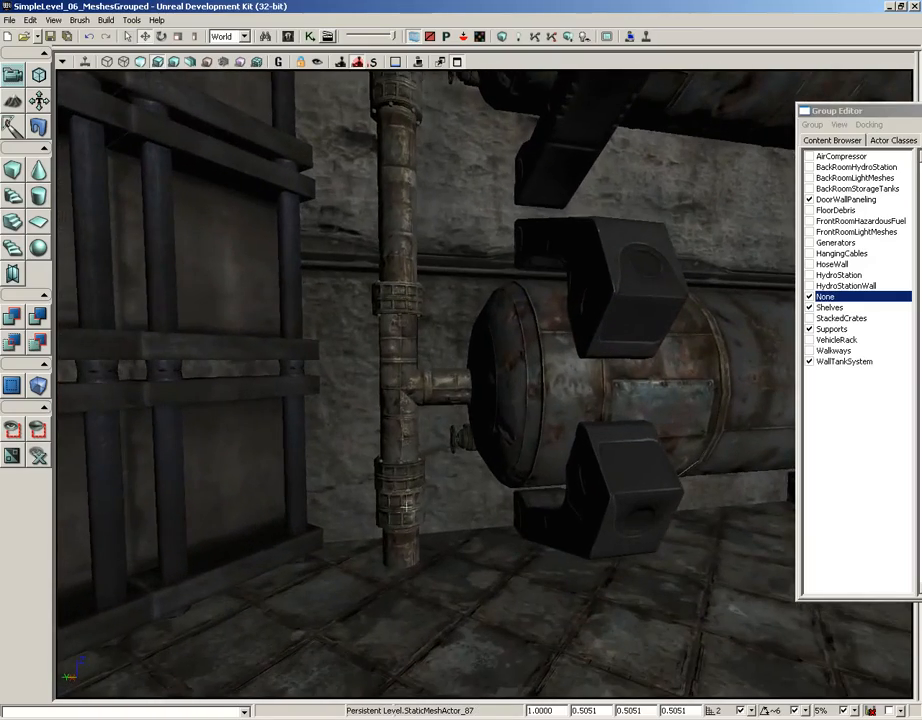
pyautogui.click(400, 400)
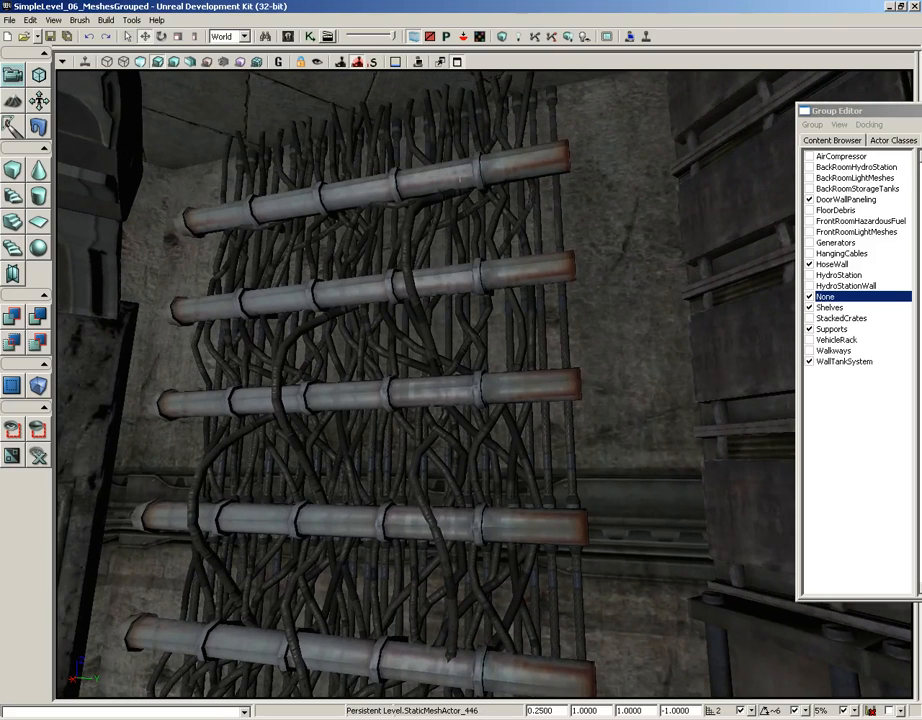
# Select the hose cable mesh in the viewport and bring up its context menu
pyautogui.click(400, 280)
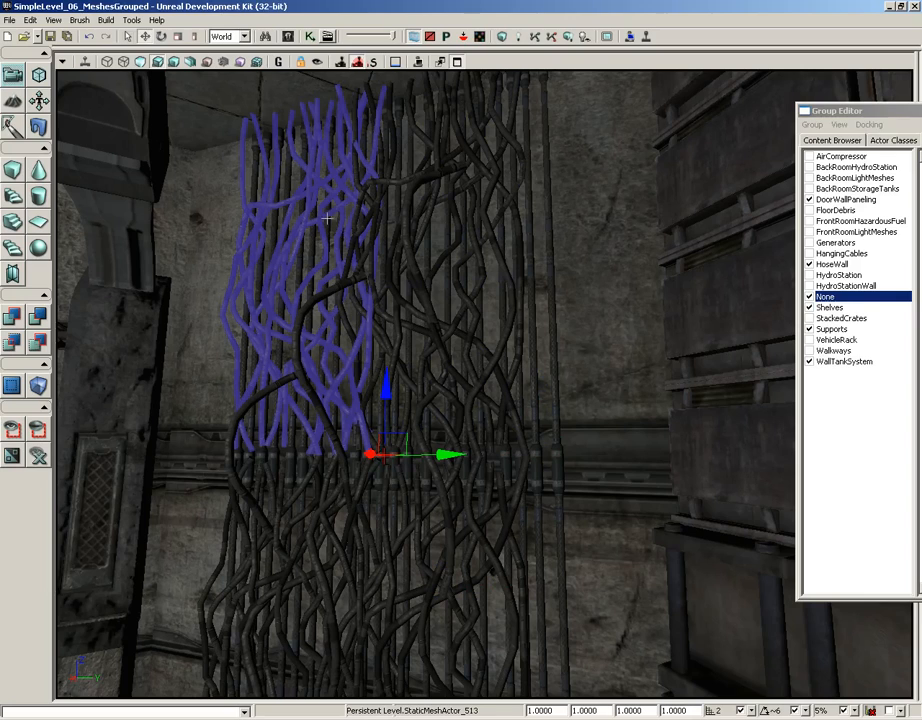
pyautogui.rightClick(327, 216)
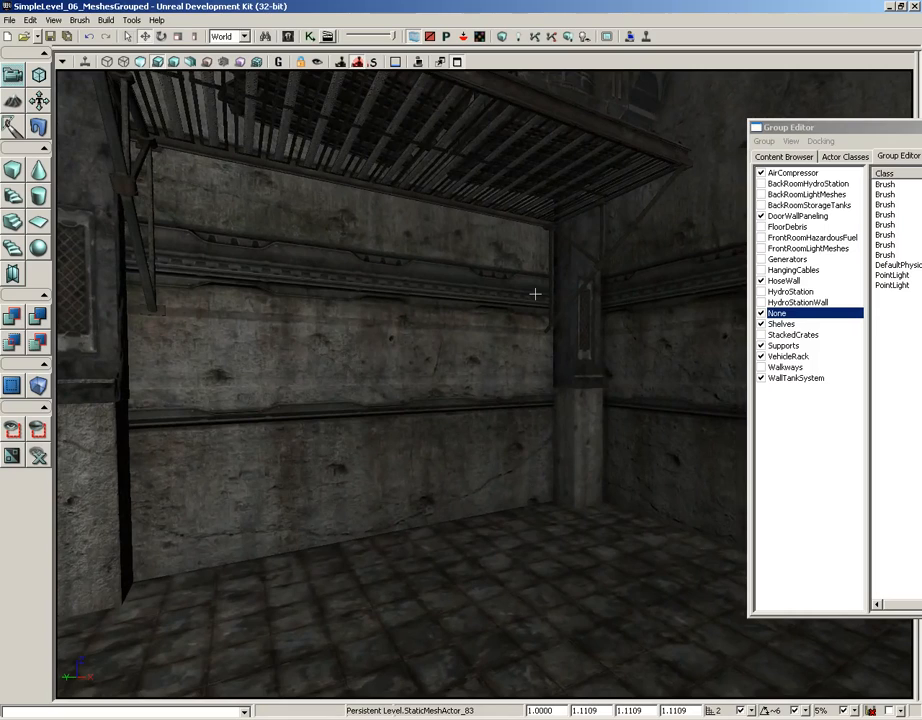
pyautogui.moveTo(767, 265)
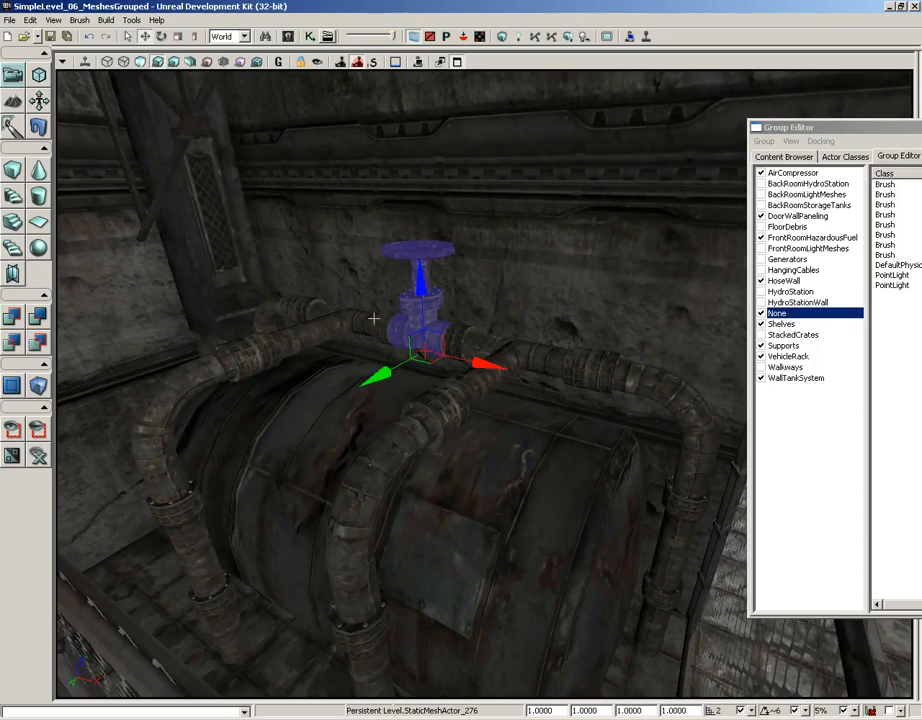
pyautogui.moveTo(697, 418)
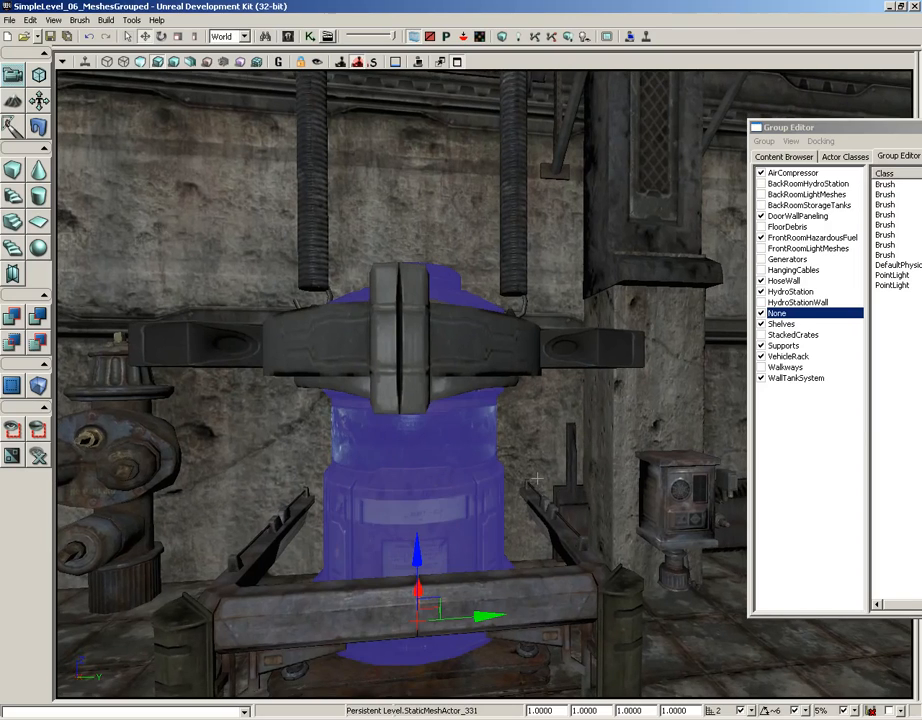
# Bring up the context menu for the selected hydro station tank mesh
pyautogui.rightClick(537, 479)
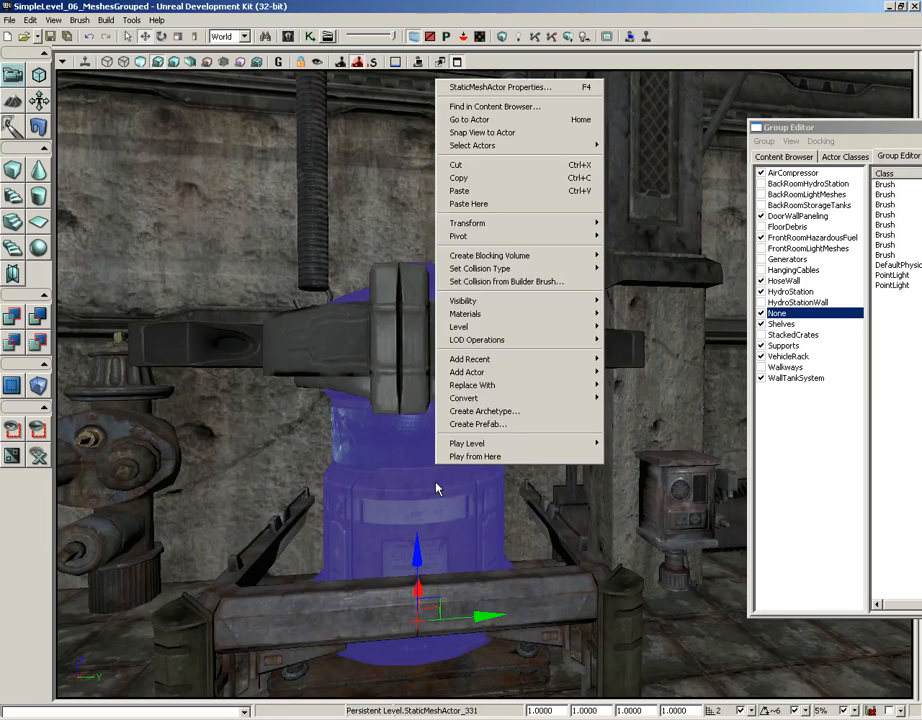
pyautogui.moveTo(494, 107)
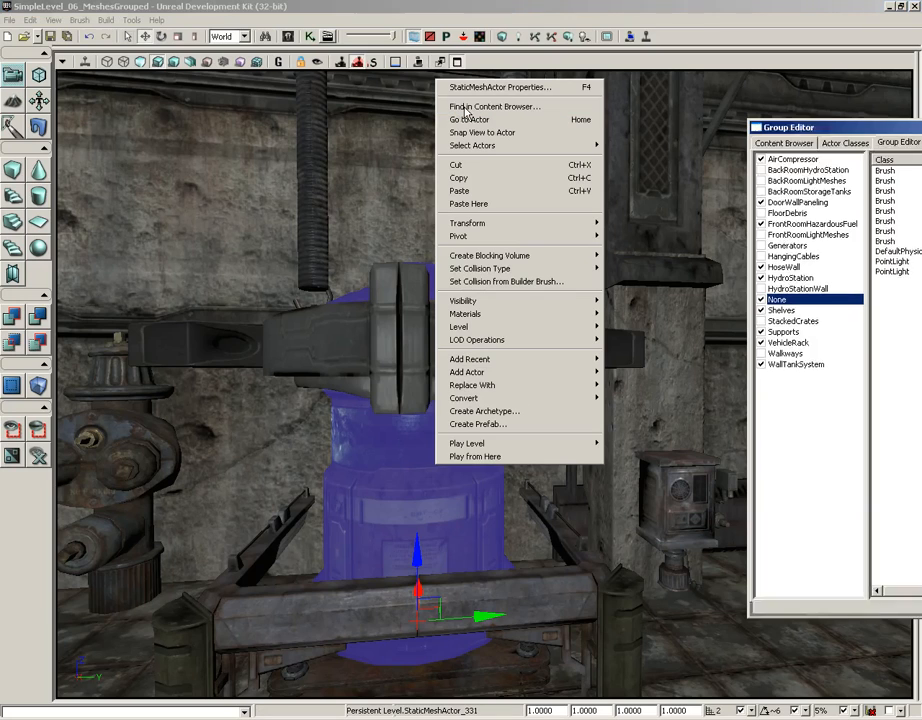
# Locate the tank's Techcylinder mesh in the Content Browser, then close the browser
pyautogui.click(494, 107)
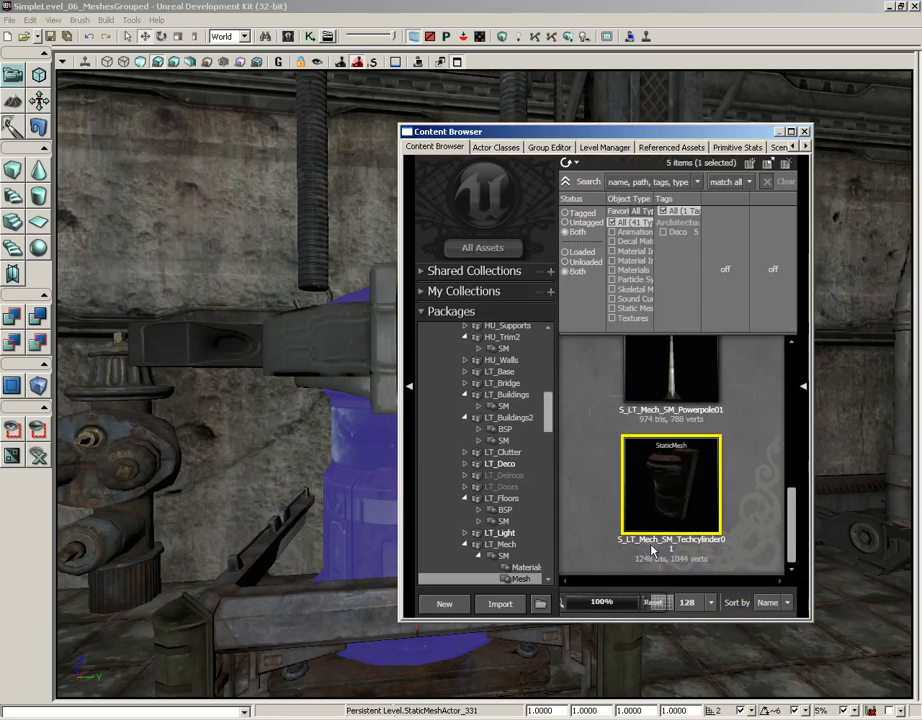
pyautogui.moveTo(680, 548)
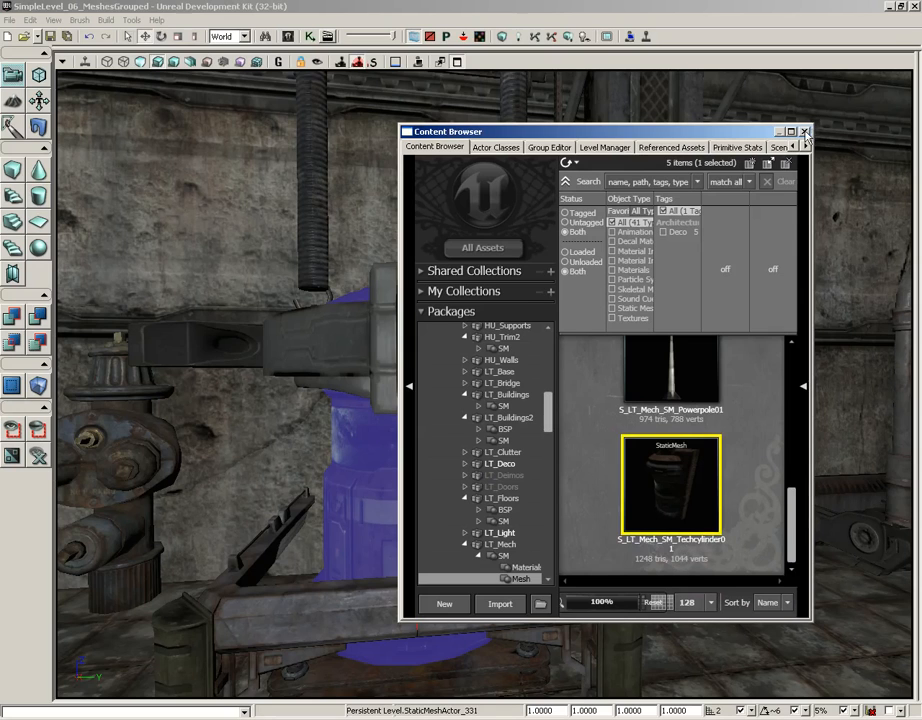
pyautogui.click(805, 131)
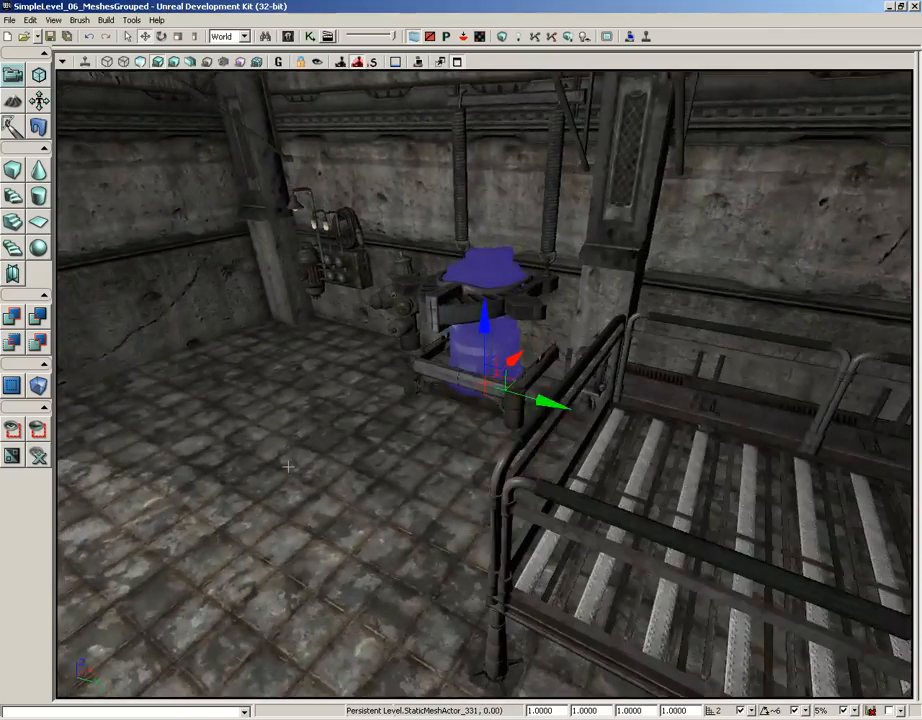
# Fly around and select a wall-mounted machine mesh near the hydro station, then open the View menu
pyautogui.scroll(-3)
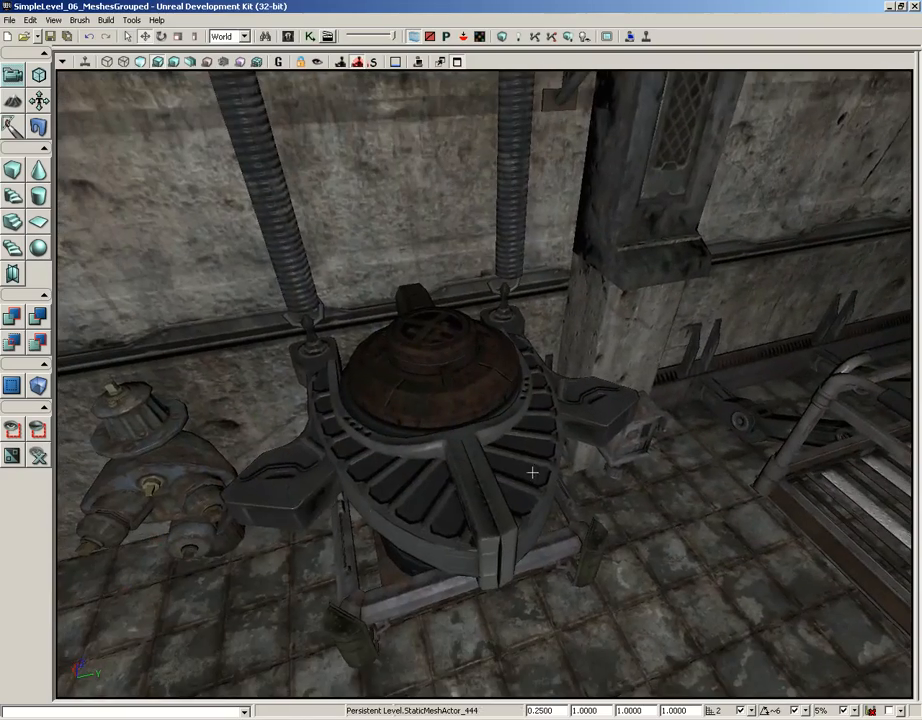
pyautogui.click(290, 470)
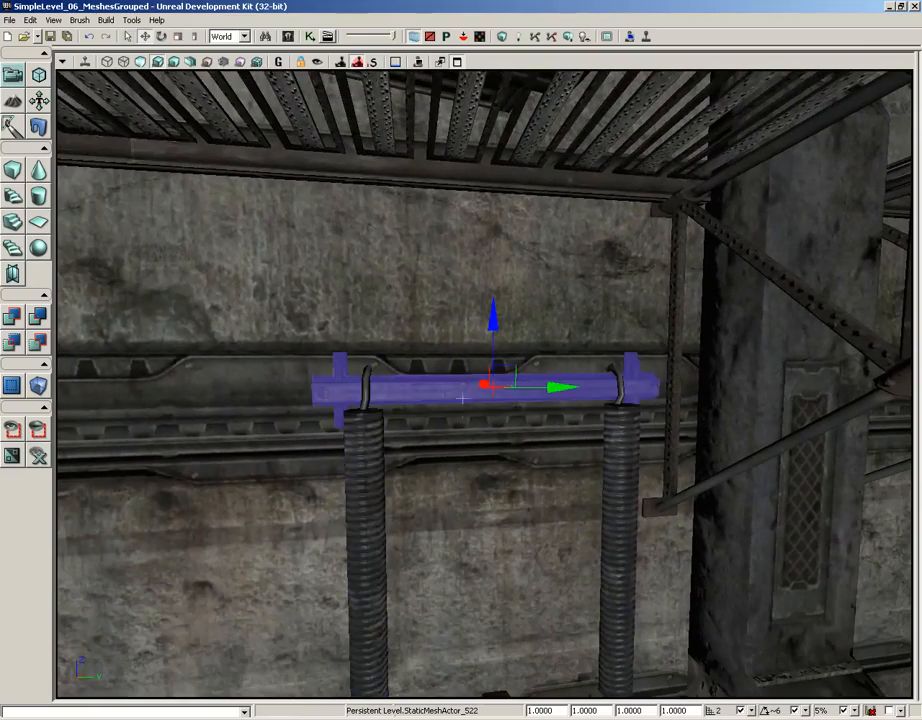
pyautogui.moveTo(478, 460)
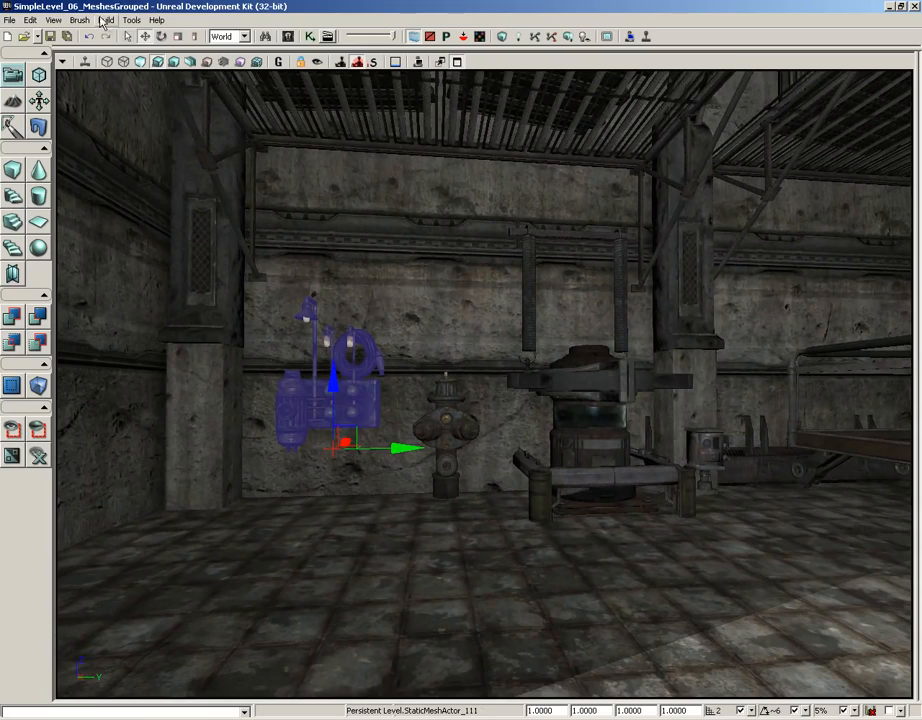
pyautogui.click(54, 20)
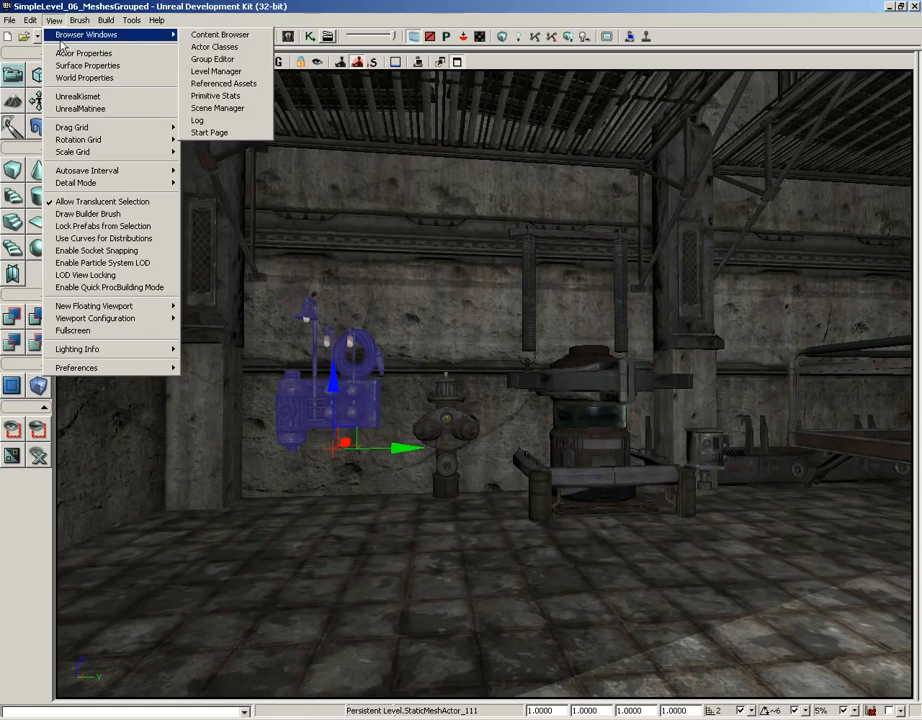
# Open the Group Editor from Browser Windows and view the front-room light tubes
pyautogui.click(213, 59)
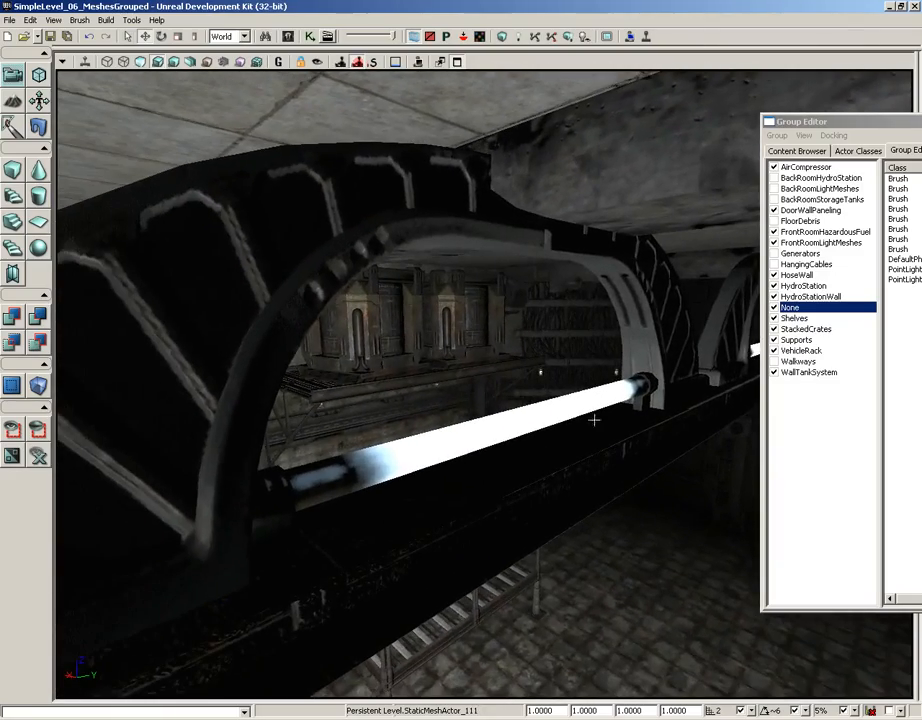
pyautogui.moveTo(594, 419); pyautogui.dragTo(655, 414)
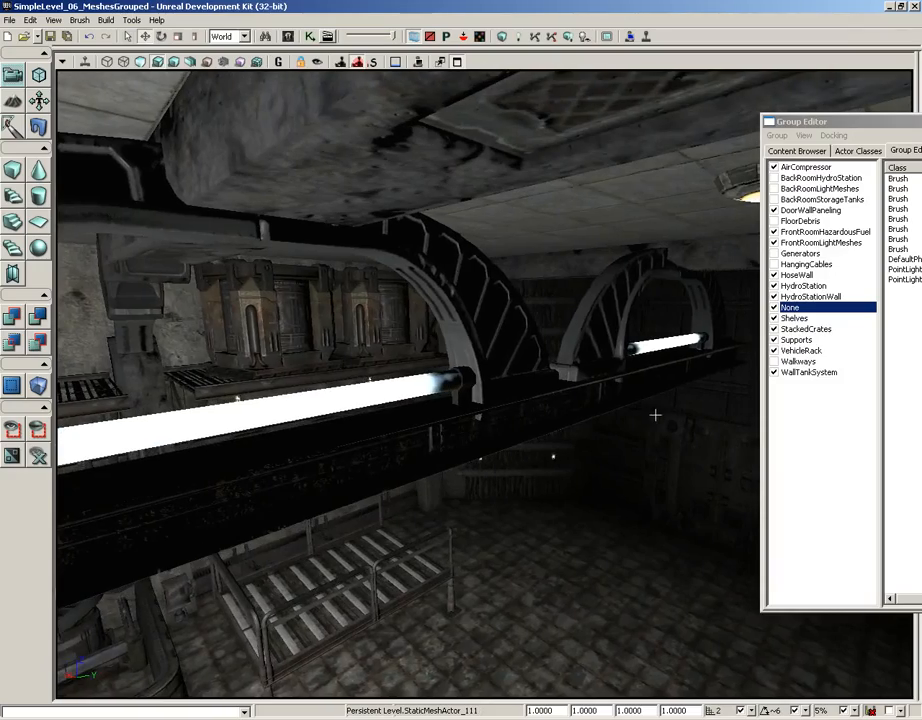